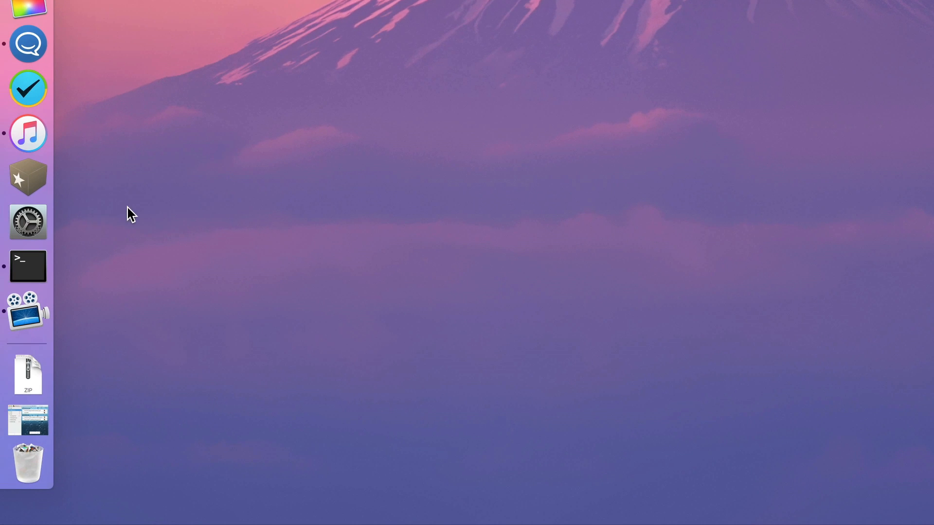
Step: Launch System Preferences from the Dock
click(27, 222)
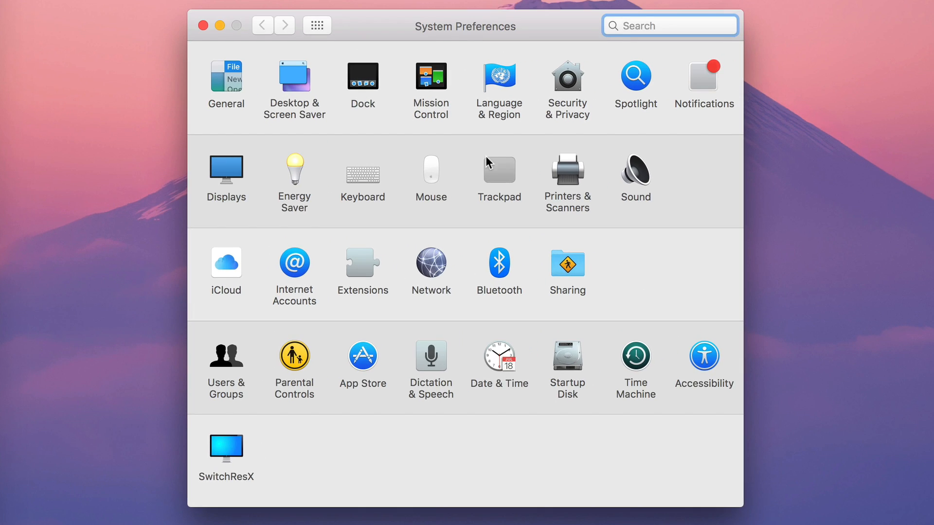
mouse_move(431, 357)
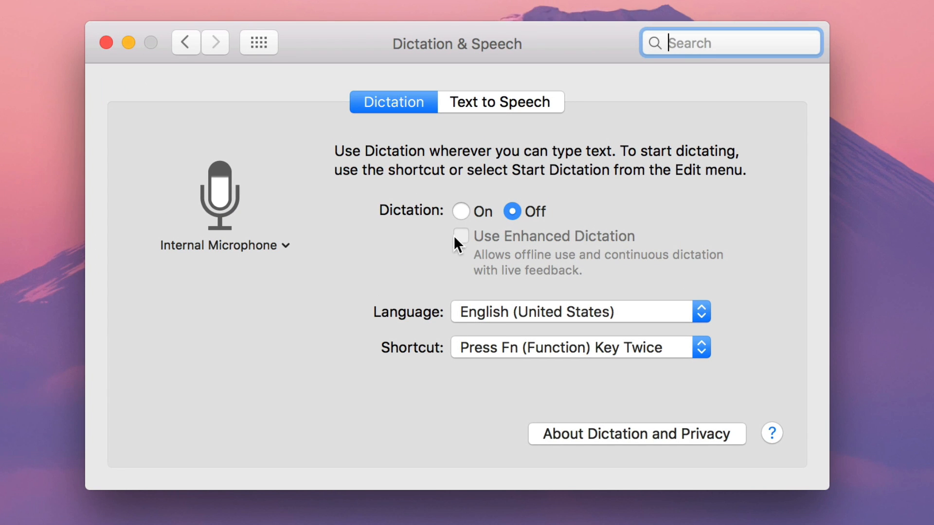
Step: Turn Dictation on with Enhanced Dictation, keep the 'Press Fn Key Twice' shortcut, and return to the overview
click(461, 212)
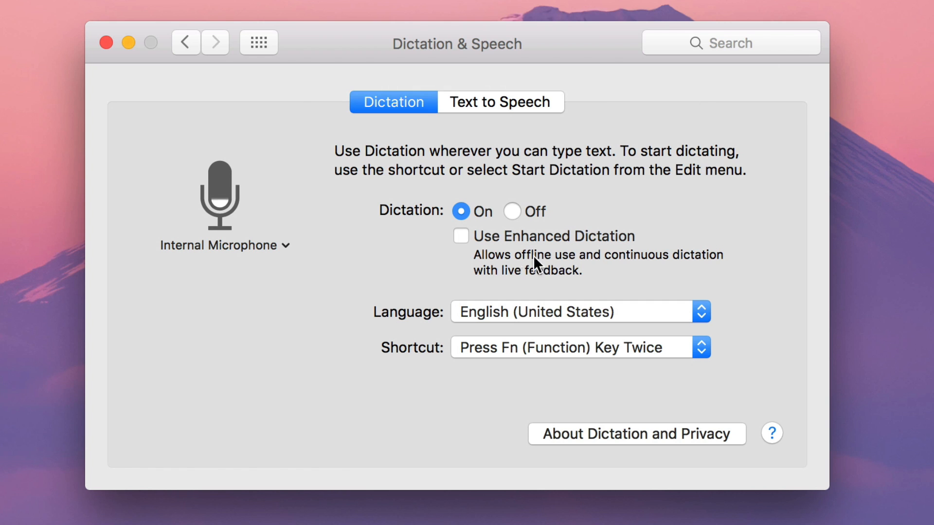
mouse_move(461, 246)
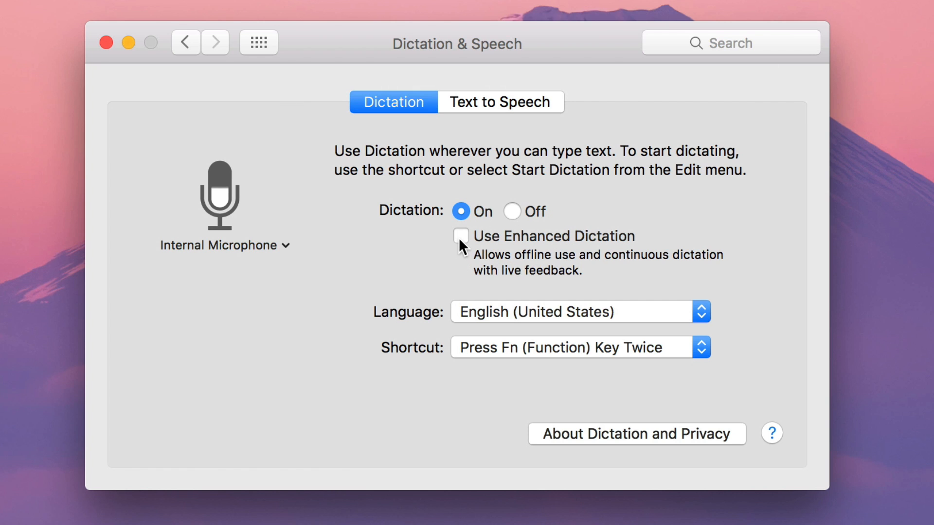
click(460, 236)
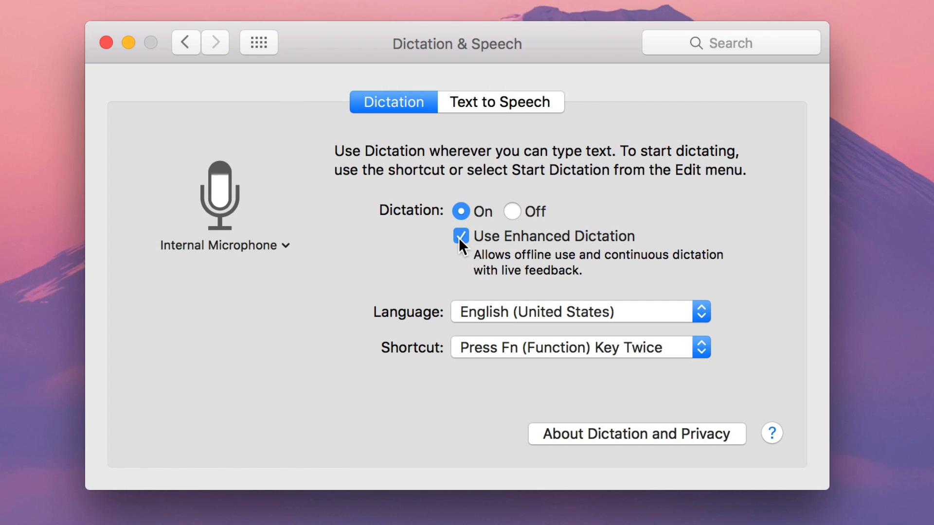
mouse_move(456, 384)
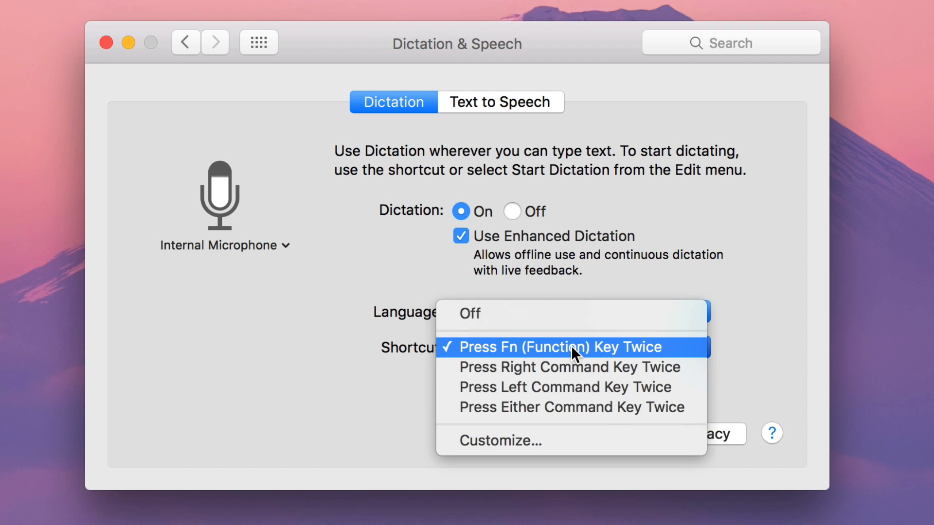
click(556, 347)
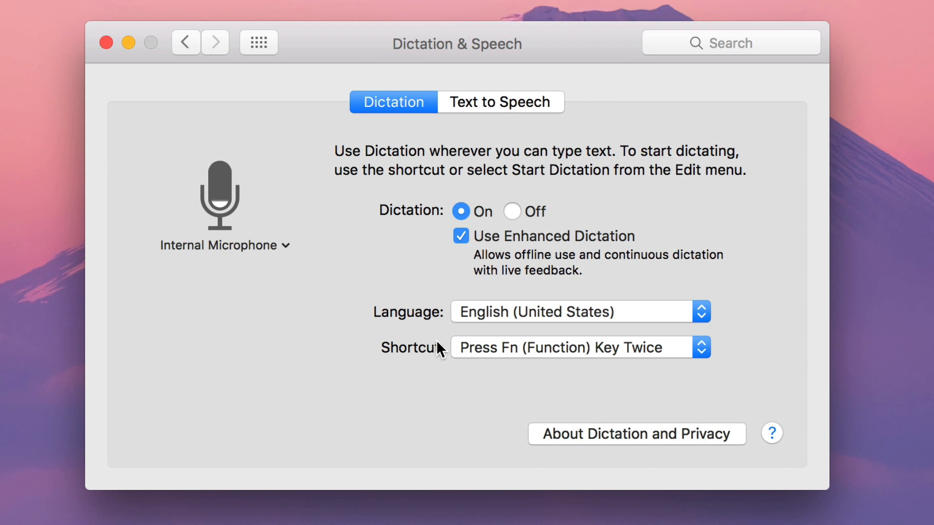
mouse_move(258, 42)
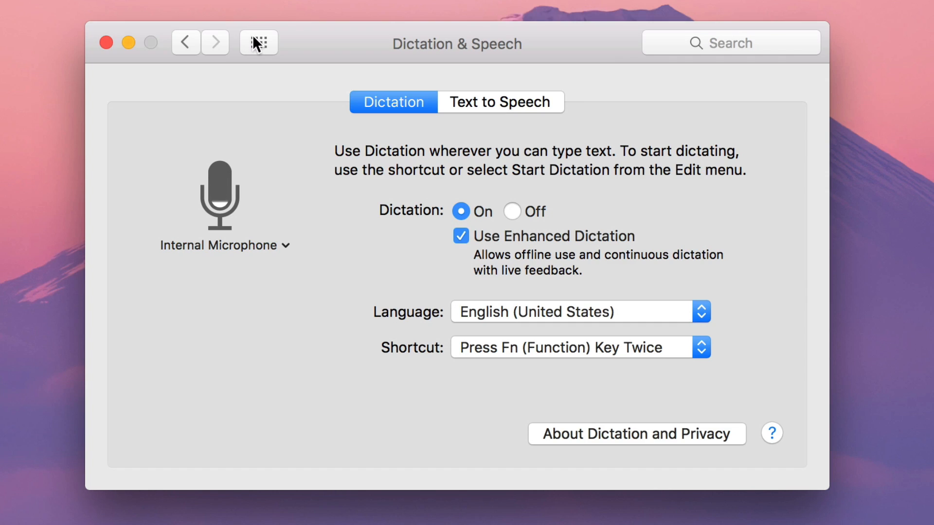
click(259, 42)
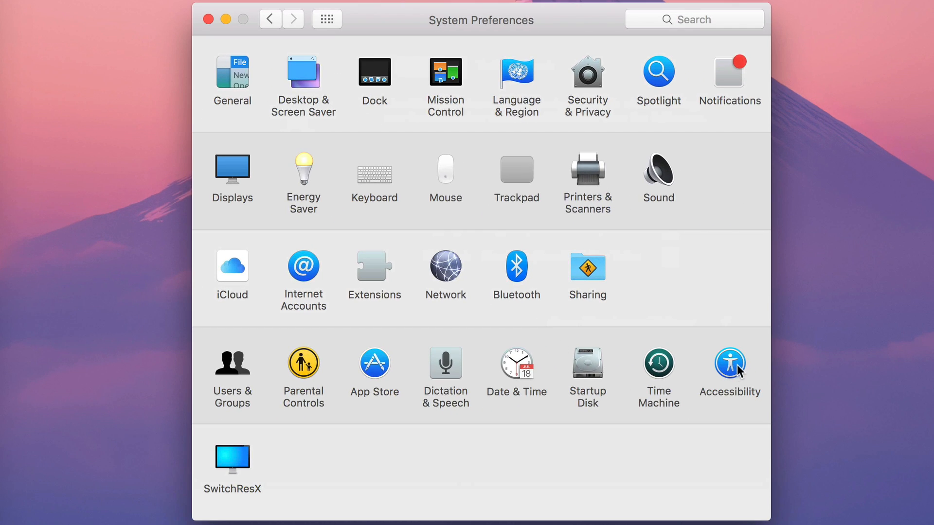
Step: In Accessibility > Dictation, enable the keyword phrase 'Computer', then minimize the window
click(728, 362)
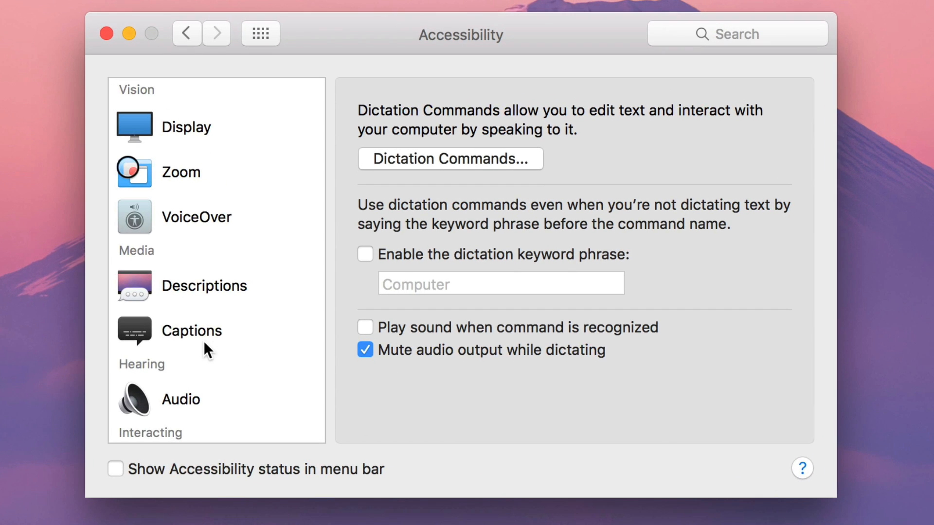
scroll(down, 3)
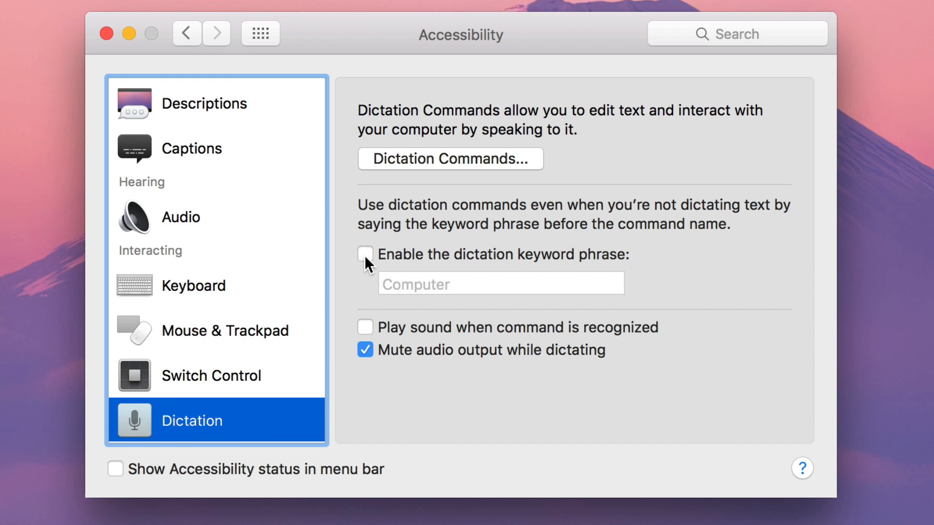
click(365, 254)
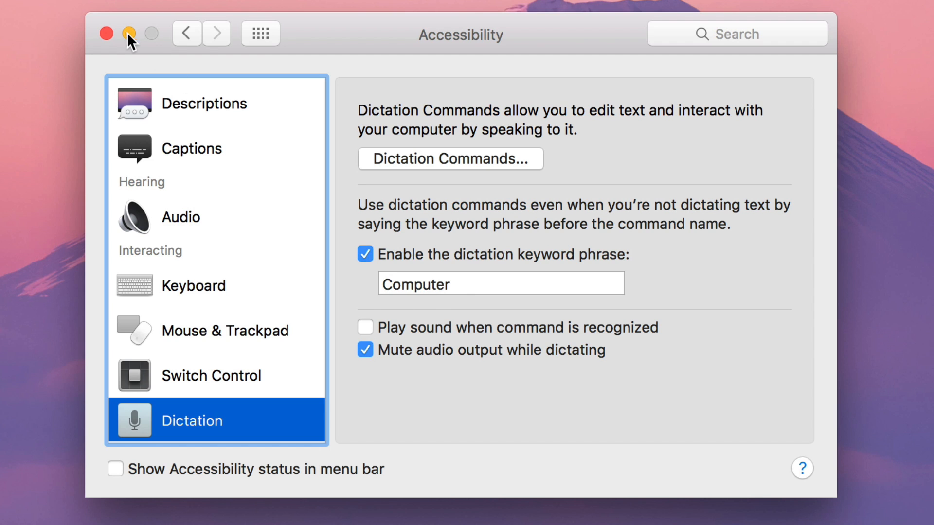
click(292, 15)
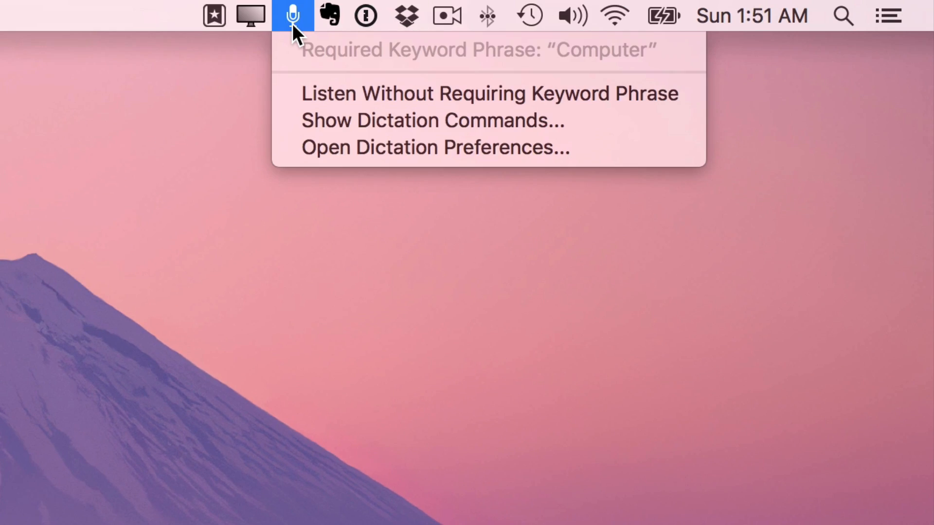
mouse_move(286, 39)
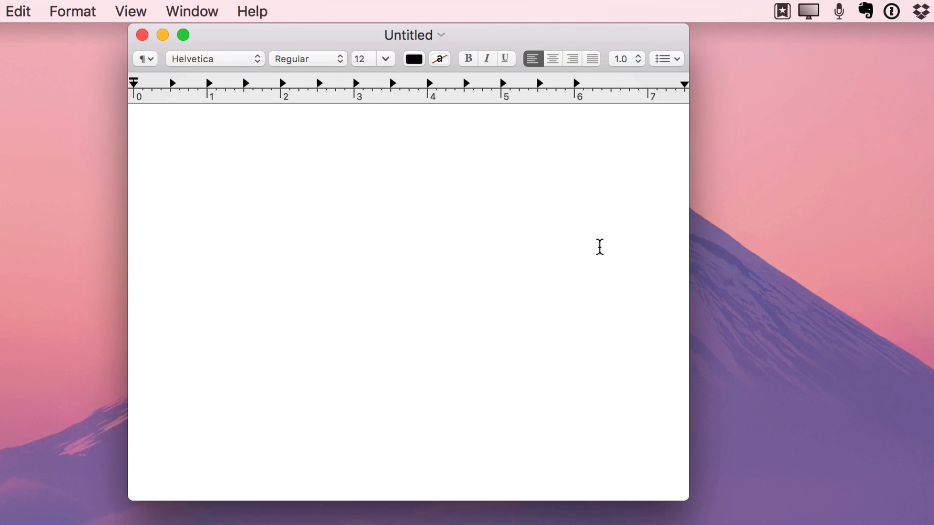
Step: Dictate 'This is a test.' into the blank TextEdit document and stop dictation
click(133, 112)
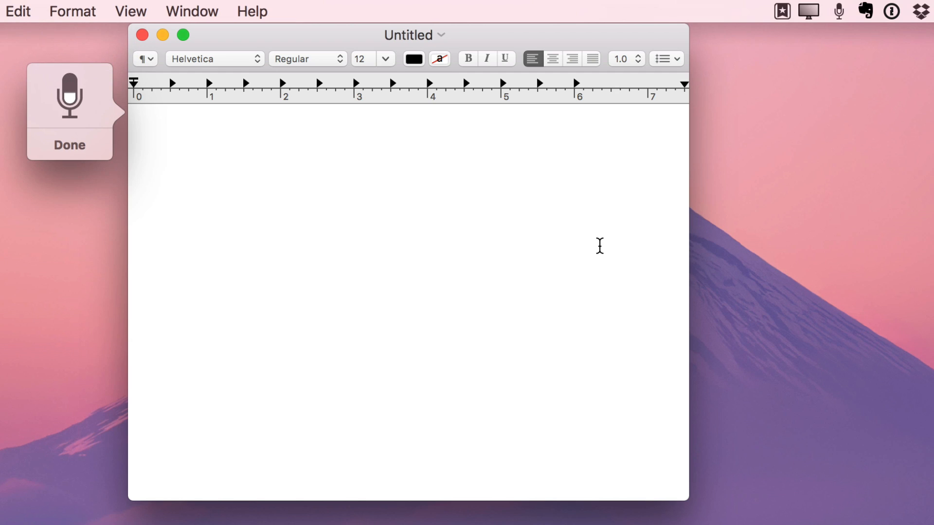
text(This is a test)
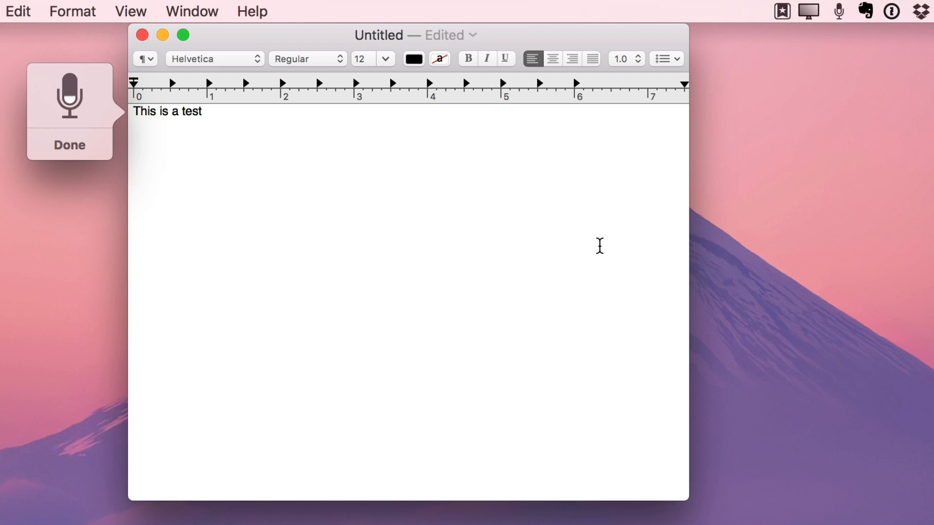
text(.)
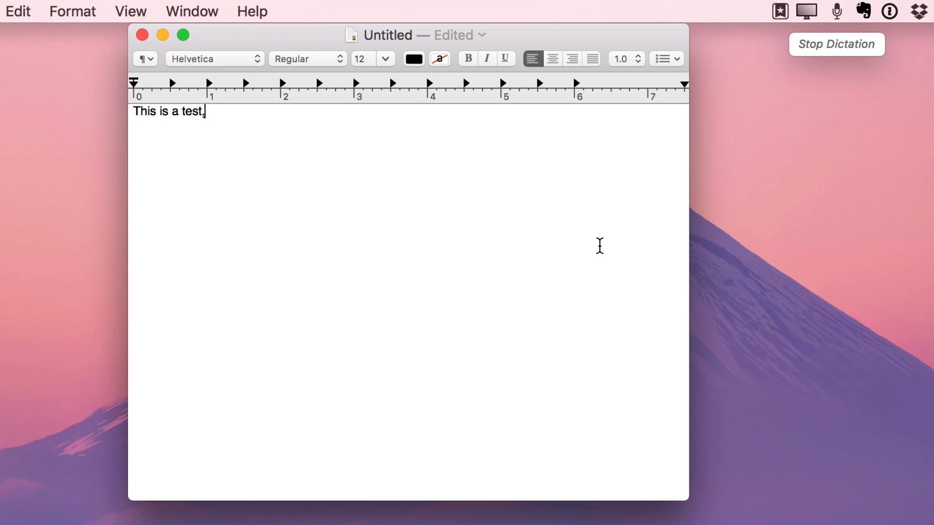
click(837, 44)
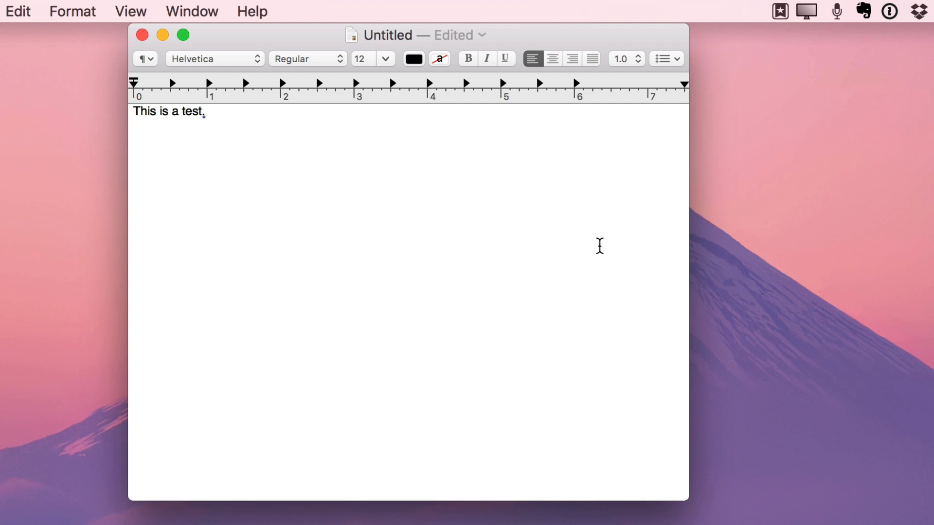